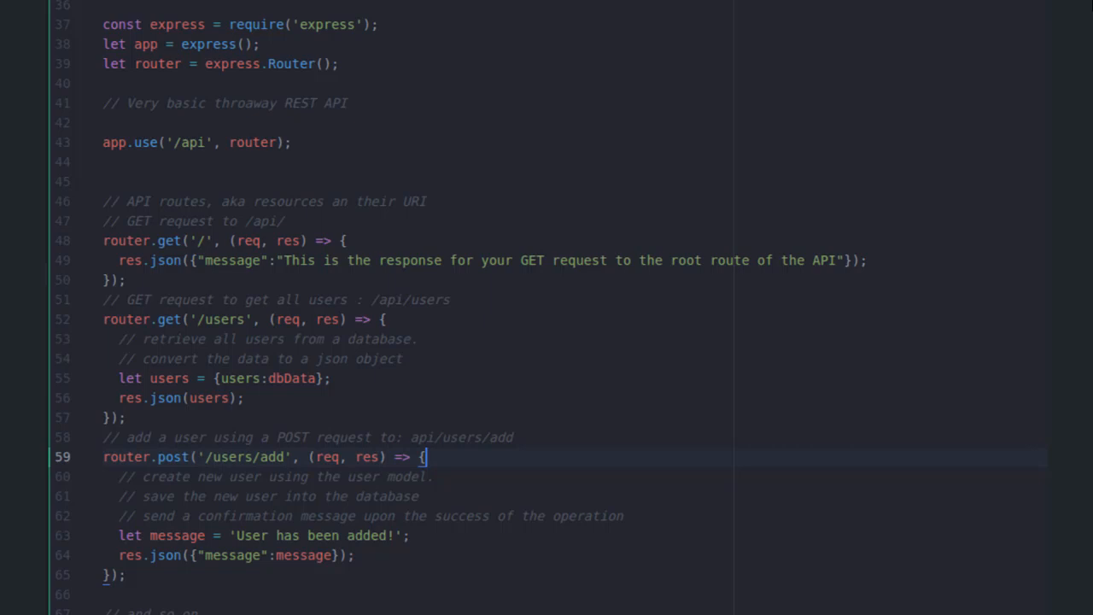
- Advance to the 'Service Consumer/Client that is making a request' slide
key("Right")
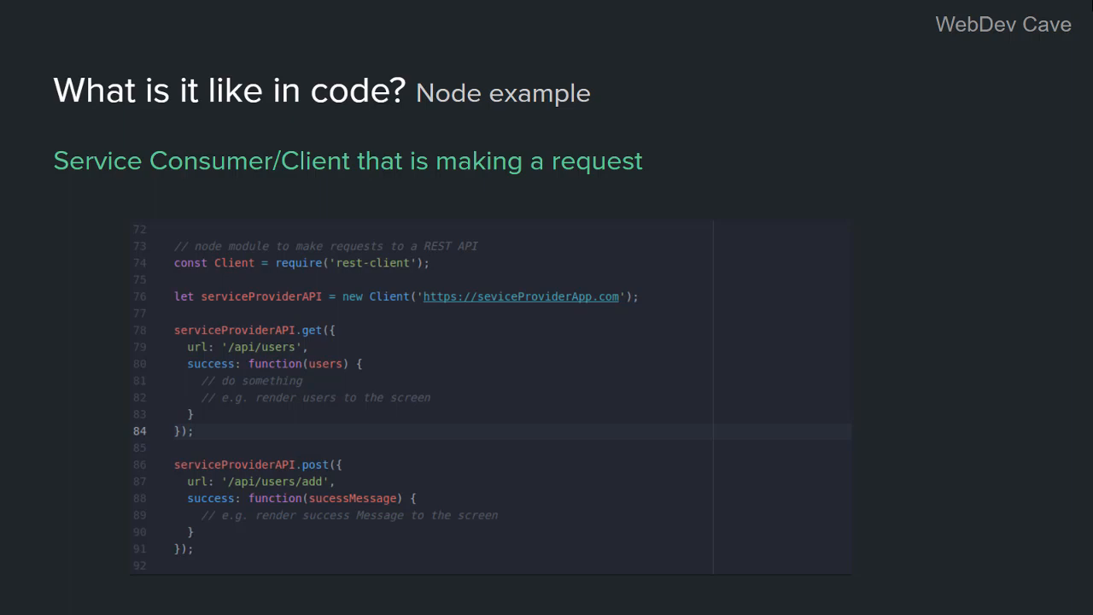